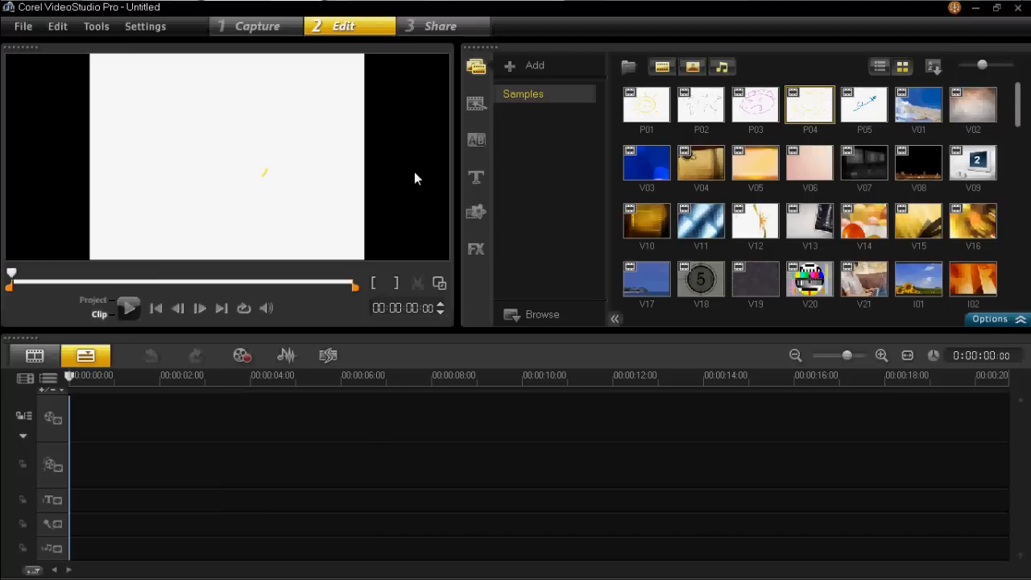
mouse_move(477, 68)
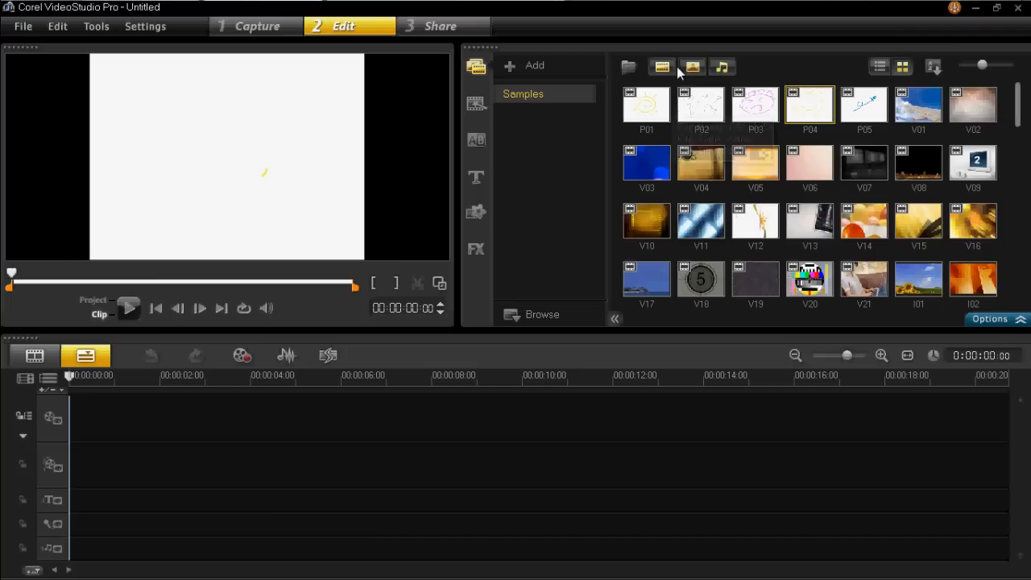
mouse_move(721, 68)
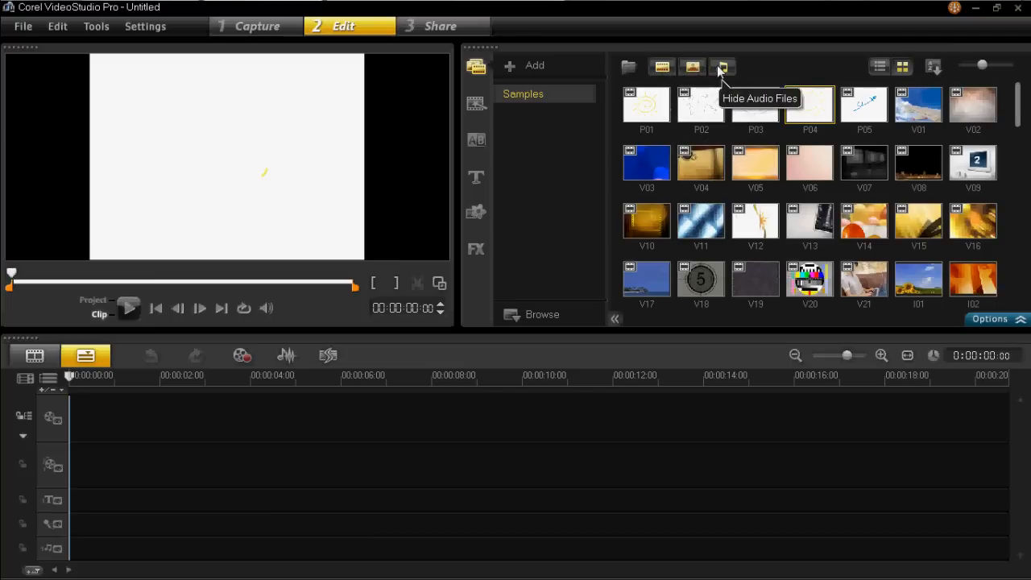
mouse_move(692, 67)
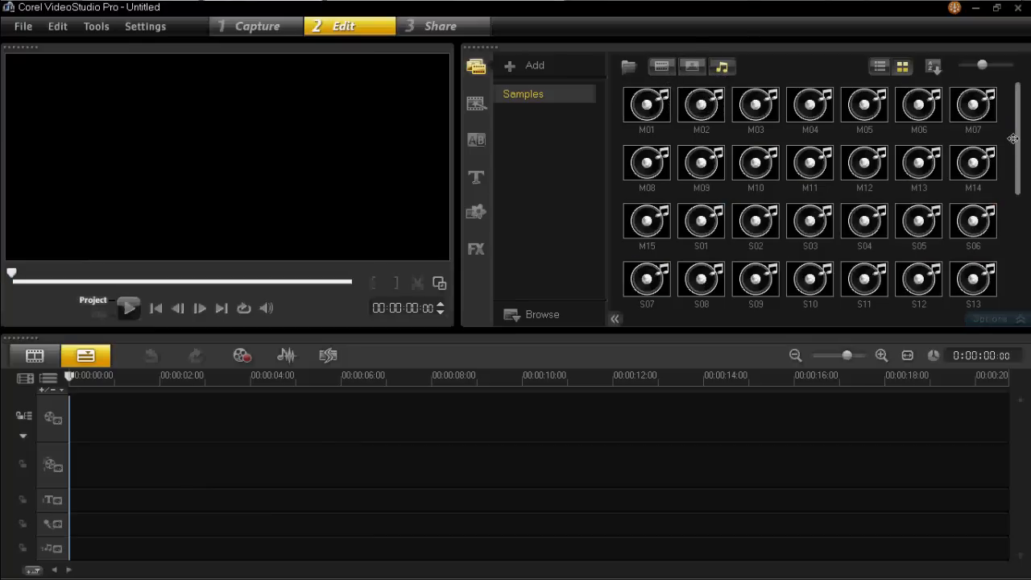
mouse_move(819, 233)
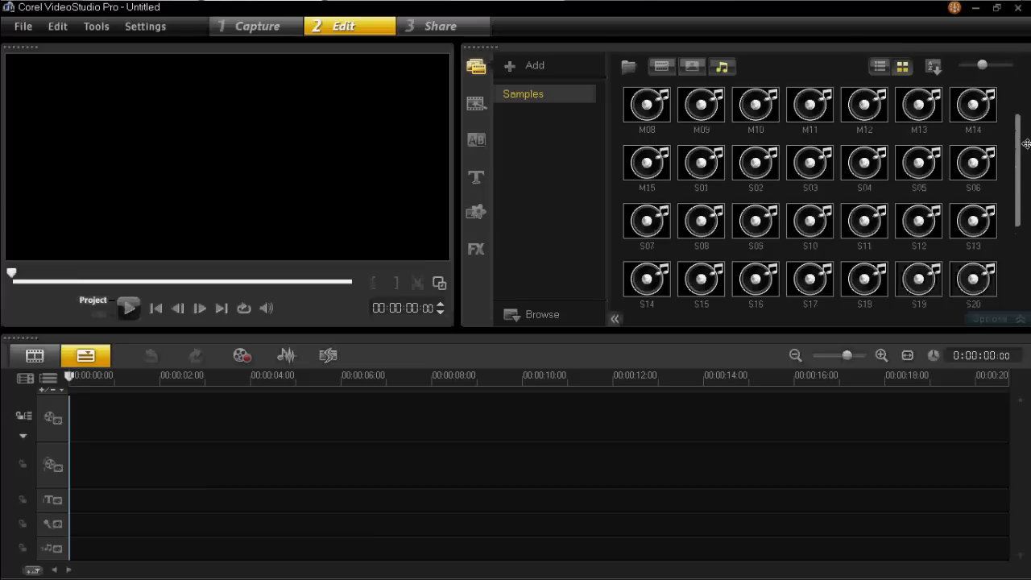
mouse_move(700, 109)
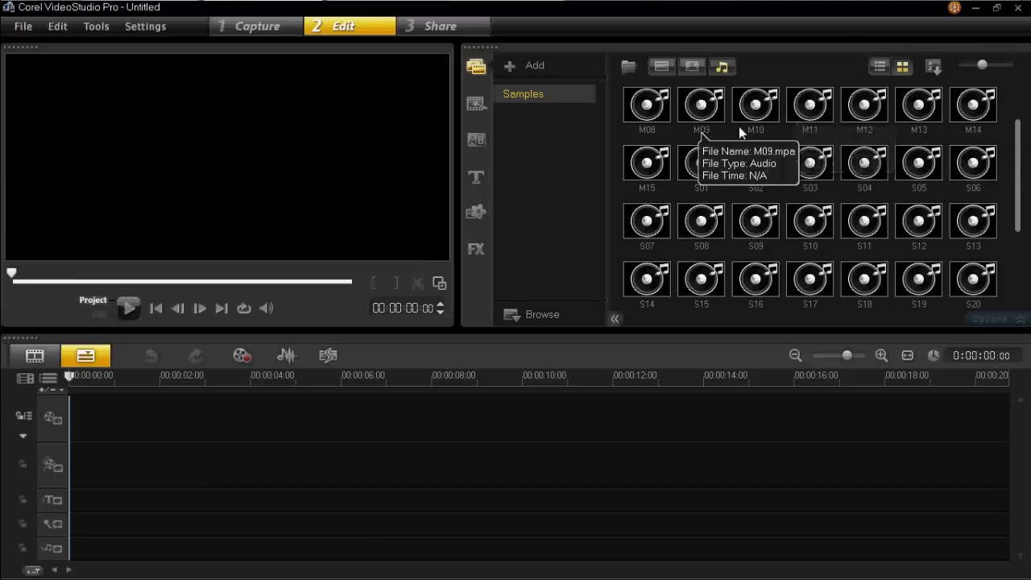
mouse_move(756, 116)
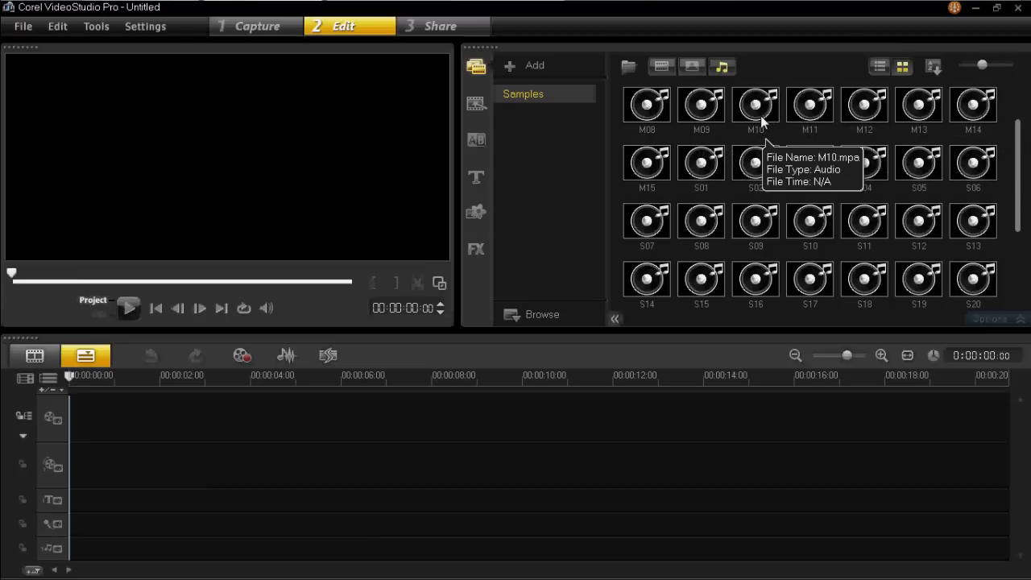
Place the M10.mpa music clip onto the timeline's music track
left_click(755, 106)
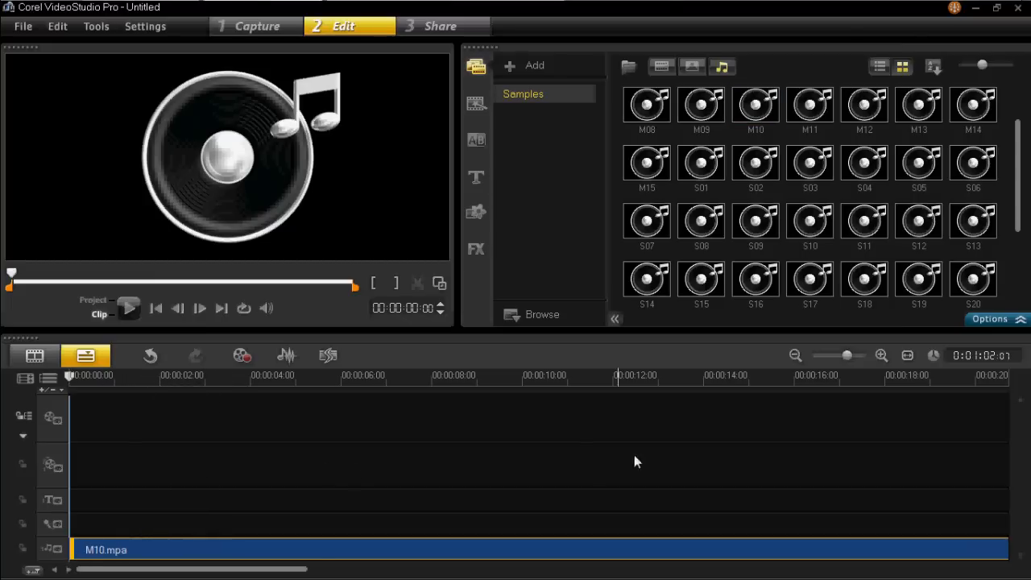
mouse_move(796, 356)
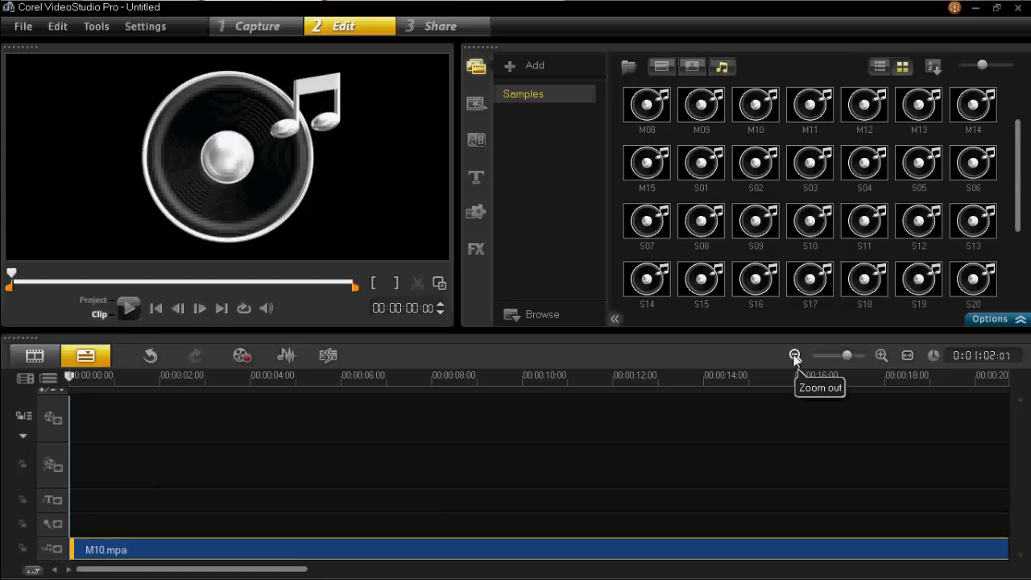
mouse_move(796, 361)
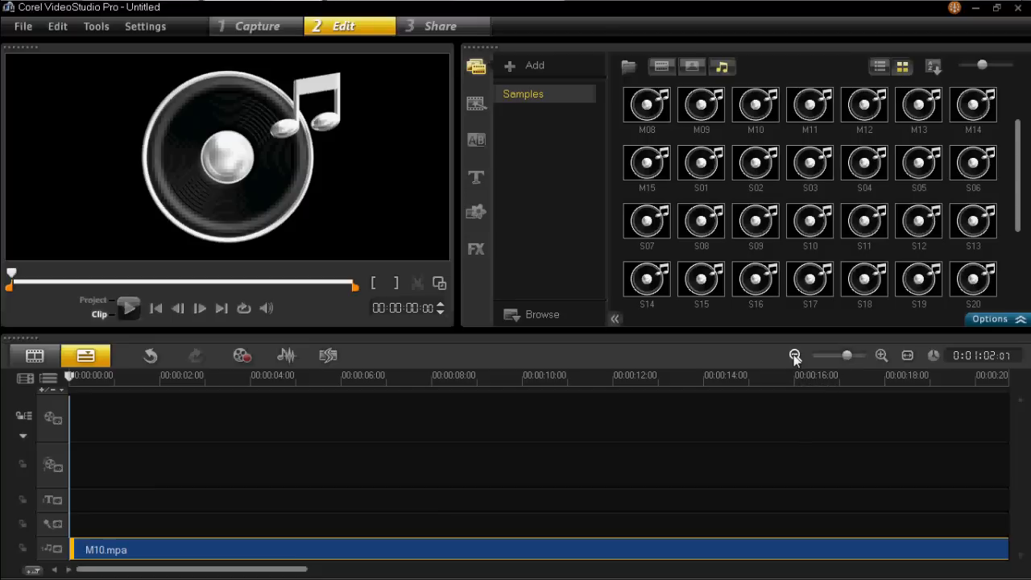